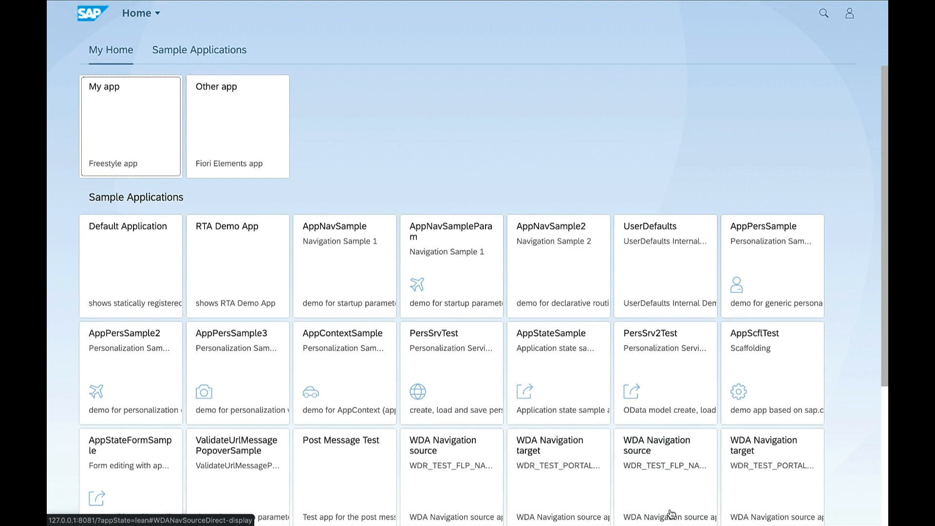
Step: Launch Manage Products from the My app tile and bring up the shell-bar user menu
left_click(123, 128)
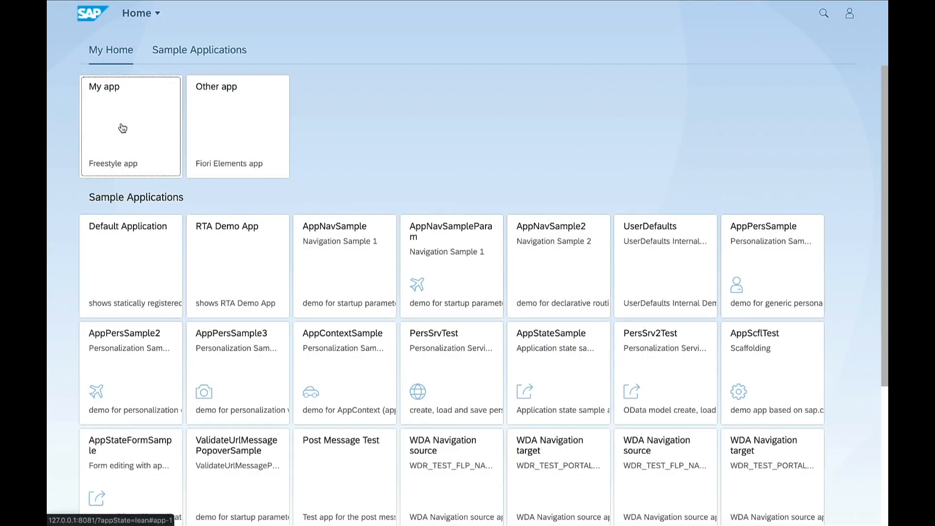
mouse_move(220, 137)
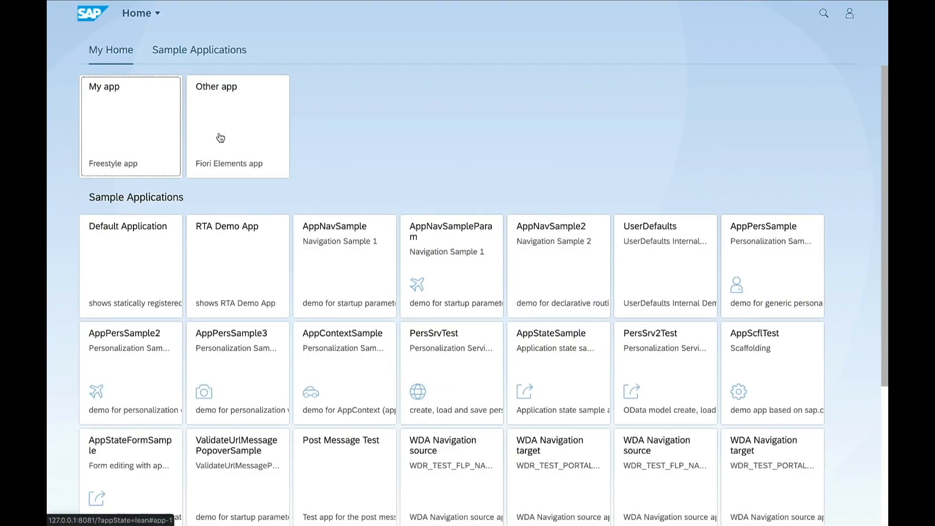
left_click(238, 126)
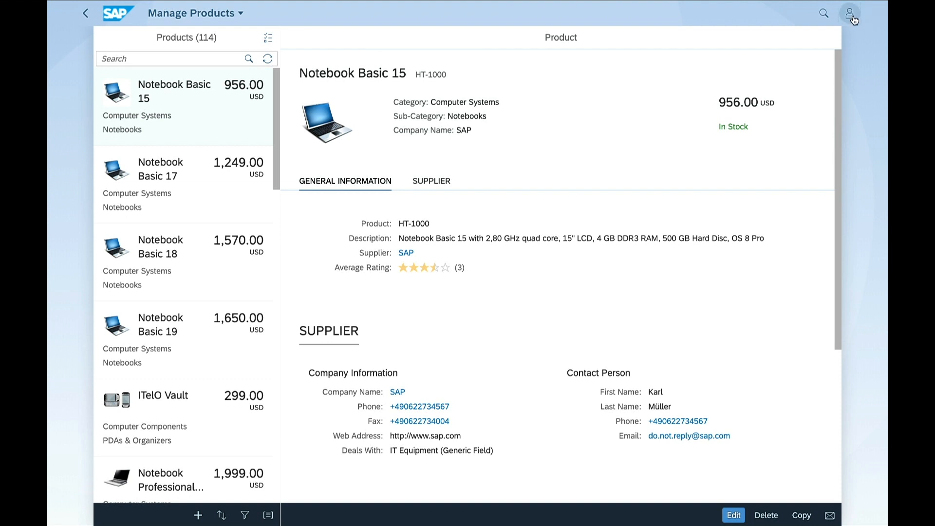
left_click(851, 13)
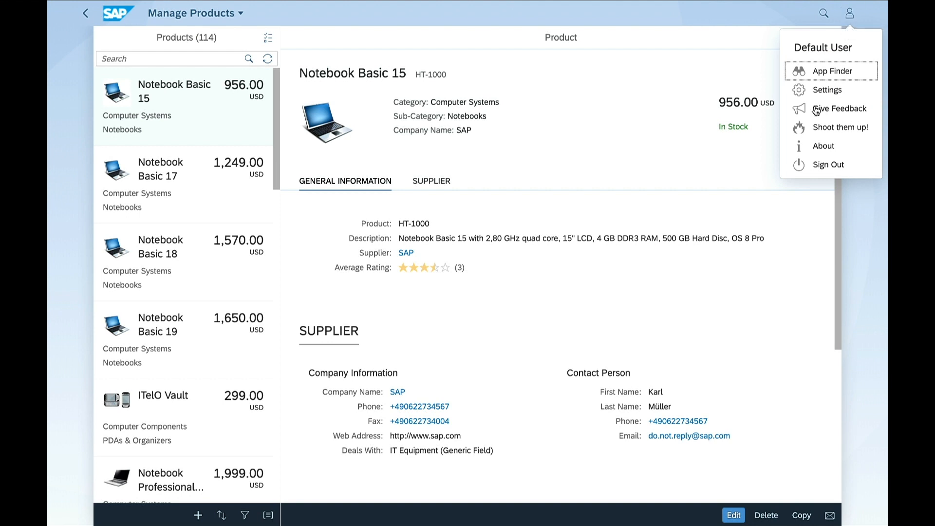
Step: Start 'Shoot them up!' and shoot away elements of the Notebook Basic 15 product page
left_click(849, 13)
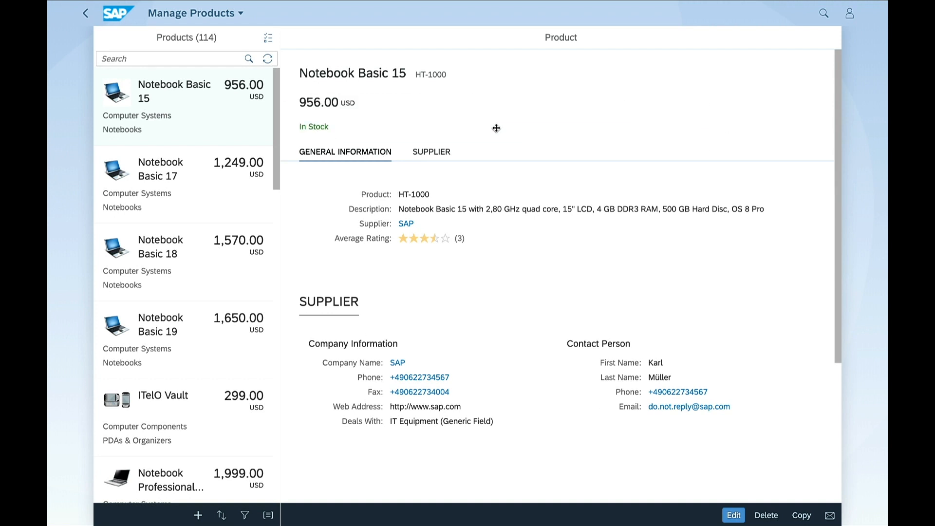
mouse_move(477, 209)
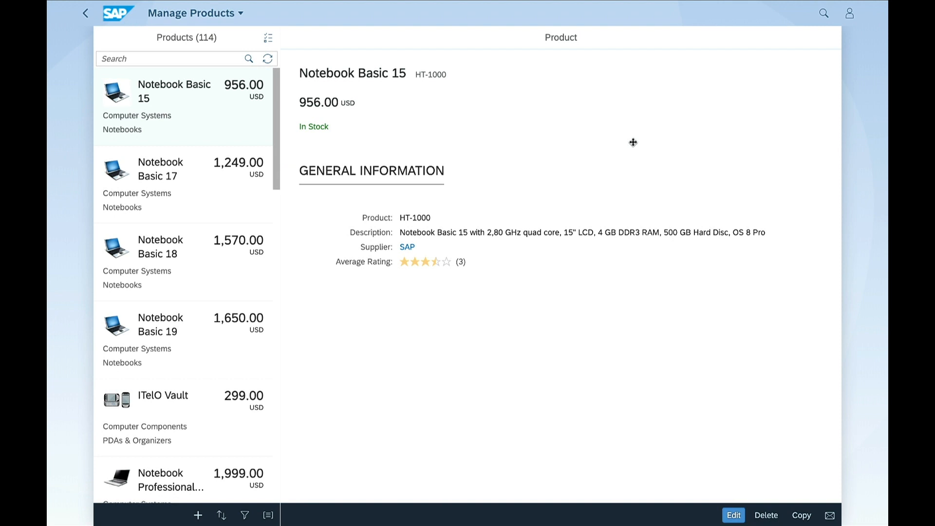
scroll("down", 3)
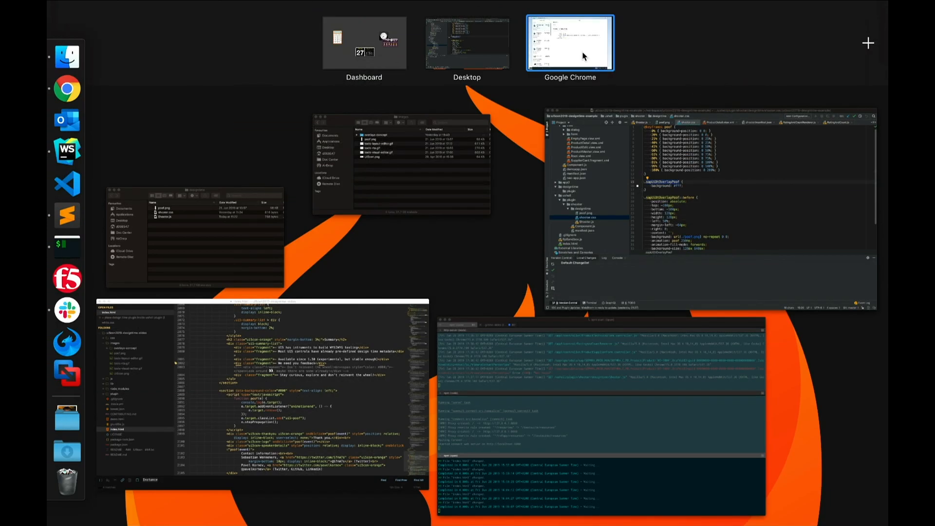
left_click(569, 42)
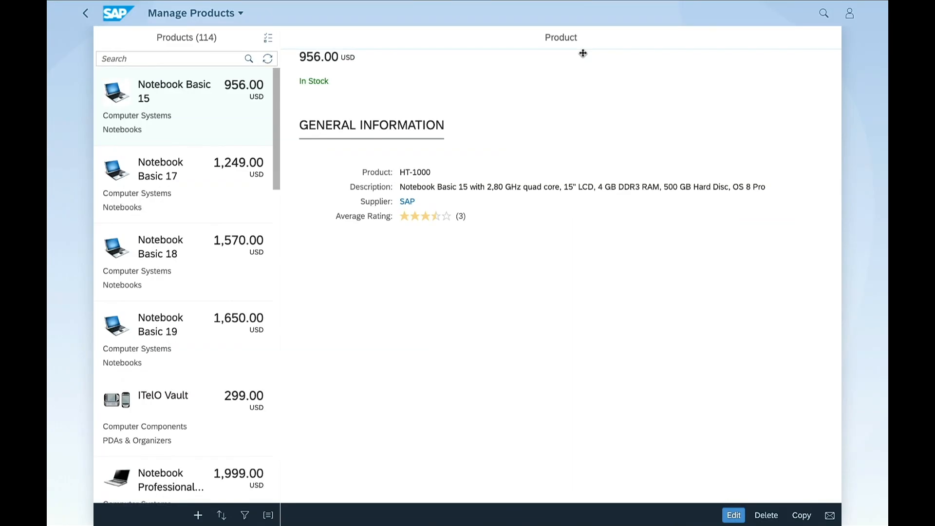
left_click(85, 13)
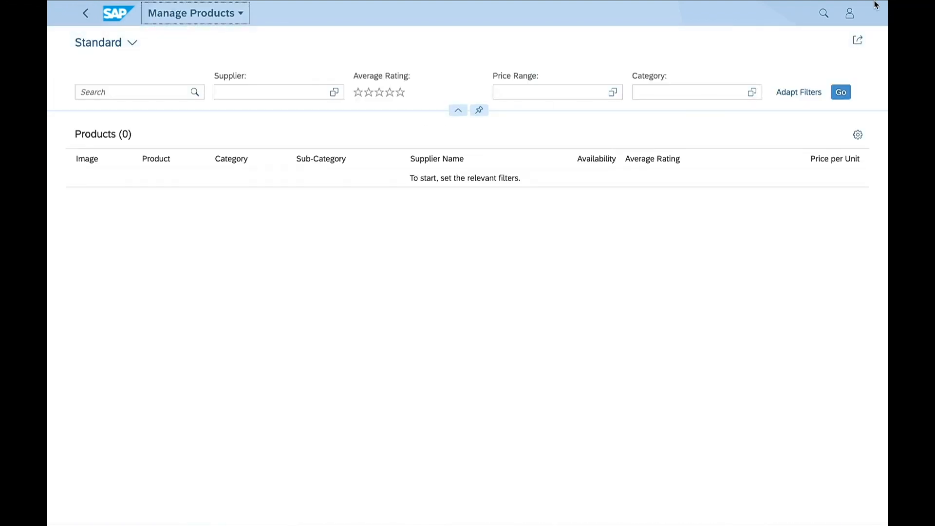
Step: Load the full product list into the table with Go, then reach for the user menu
left_click(840, 92)
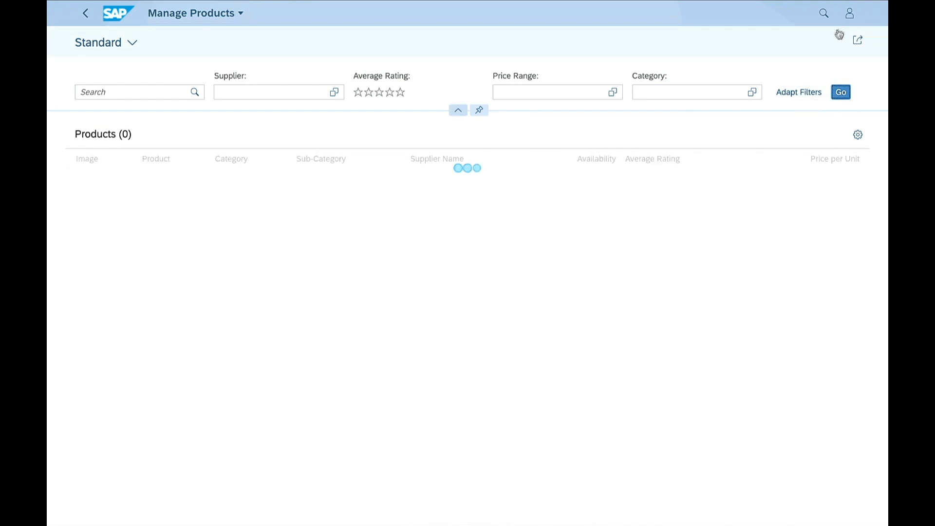
left_click(849, 13)
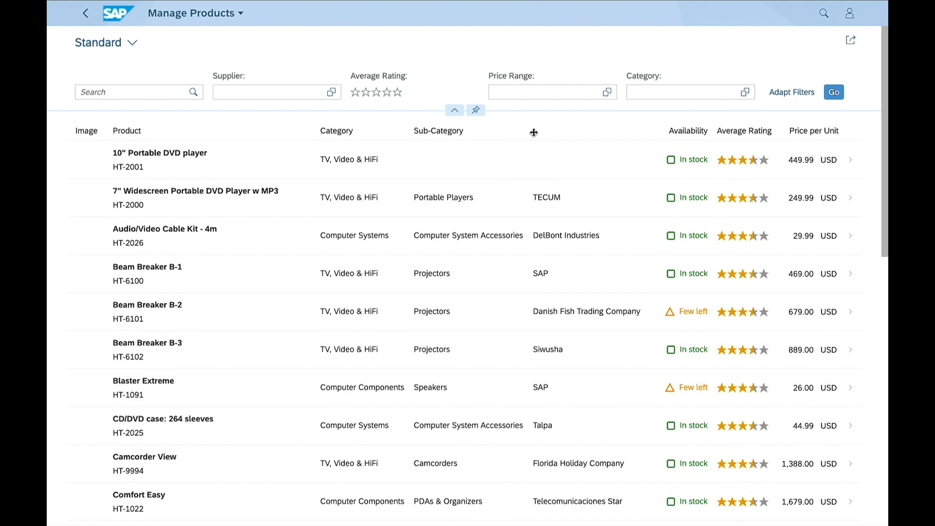
Step: Shoot away the filter bar fields above the products table
left_click(454, 110)
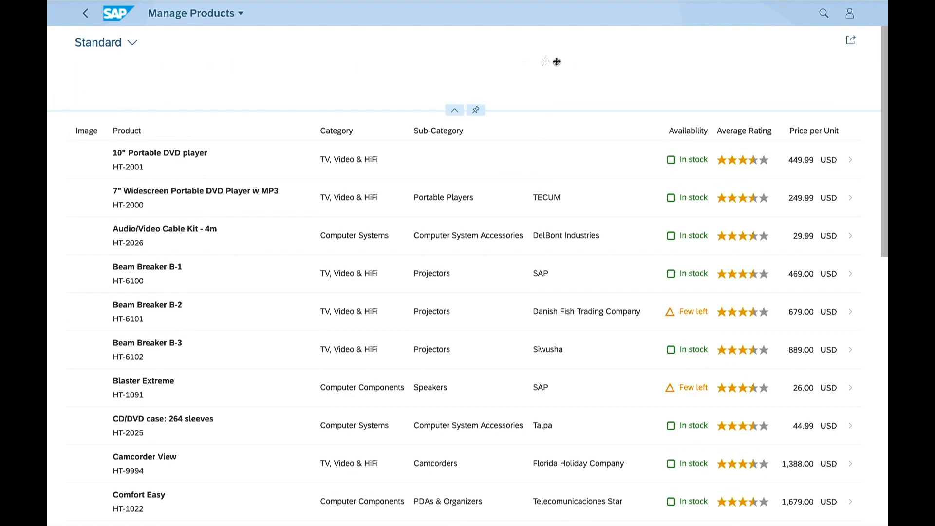
scroll("down", 3)
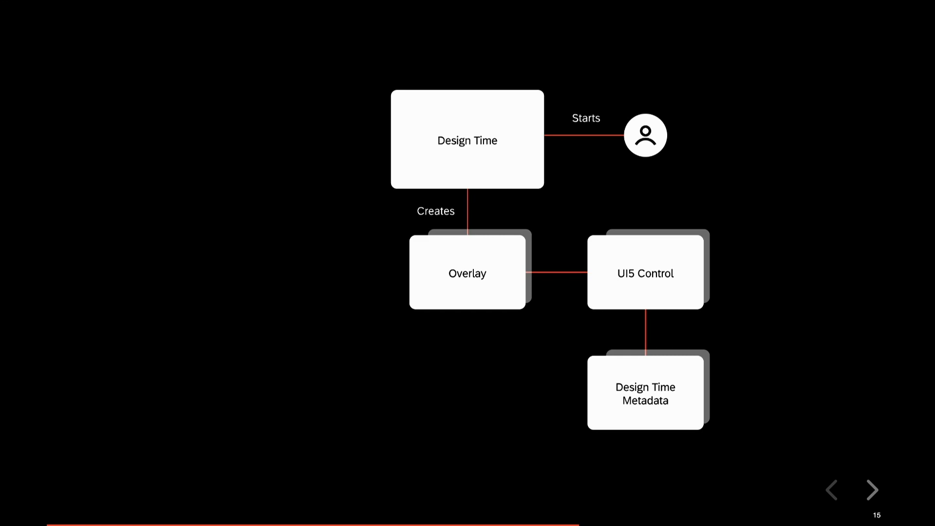
Step: Advance the slide animation to reveal the 'Works With' user beside the overlays
left_click(870, 490)
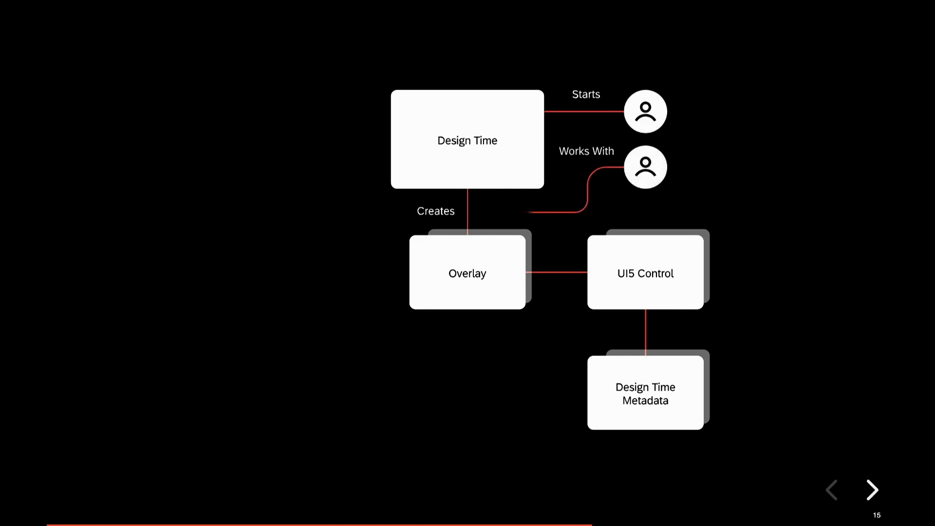
Step: Reveal the Plugins box (Drag&Drop, Cut&Paste) registering overlays, then the setup code slide
left_click(872, 490)
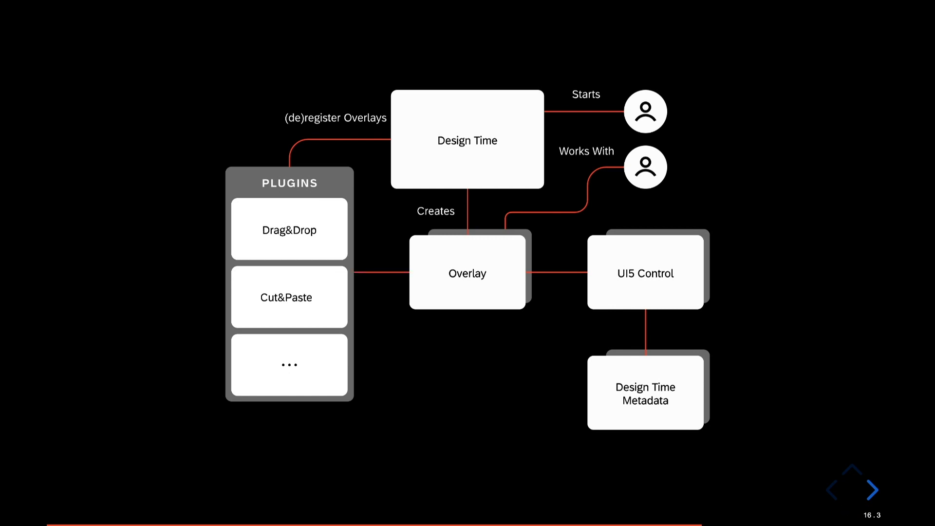
left_click(862, 489)
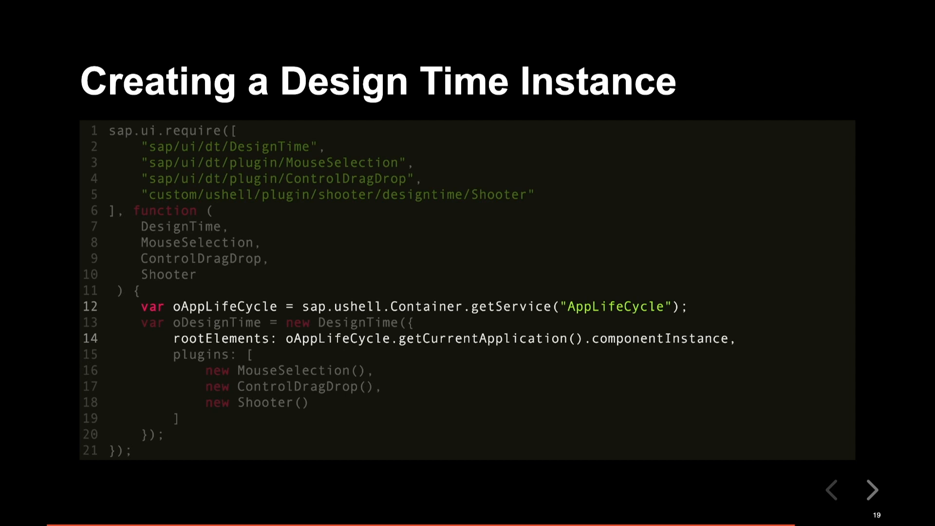
Step: Highlight code lines 3–5 and 15–19: plugin imports and the MouseSelection, ControlDragDrop, Shooter array
left_click(871, 490)
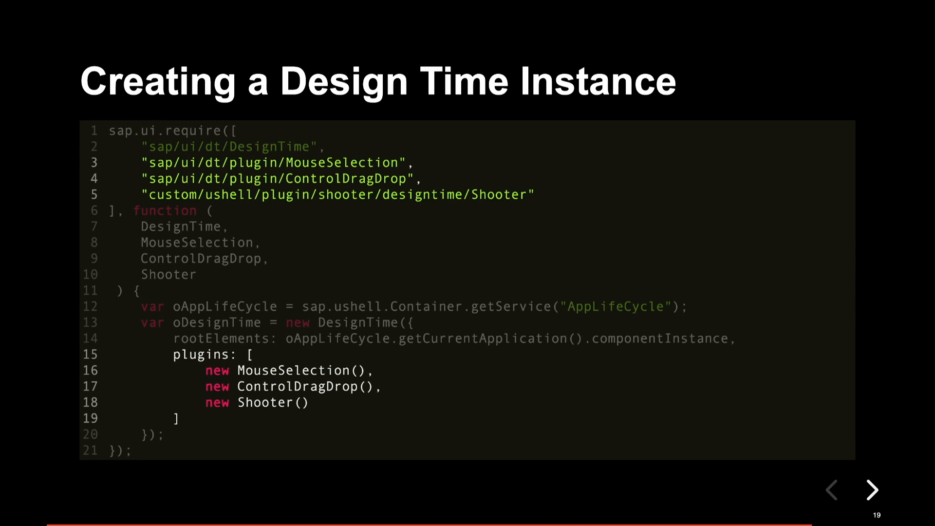